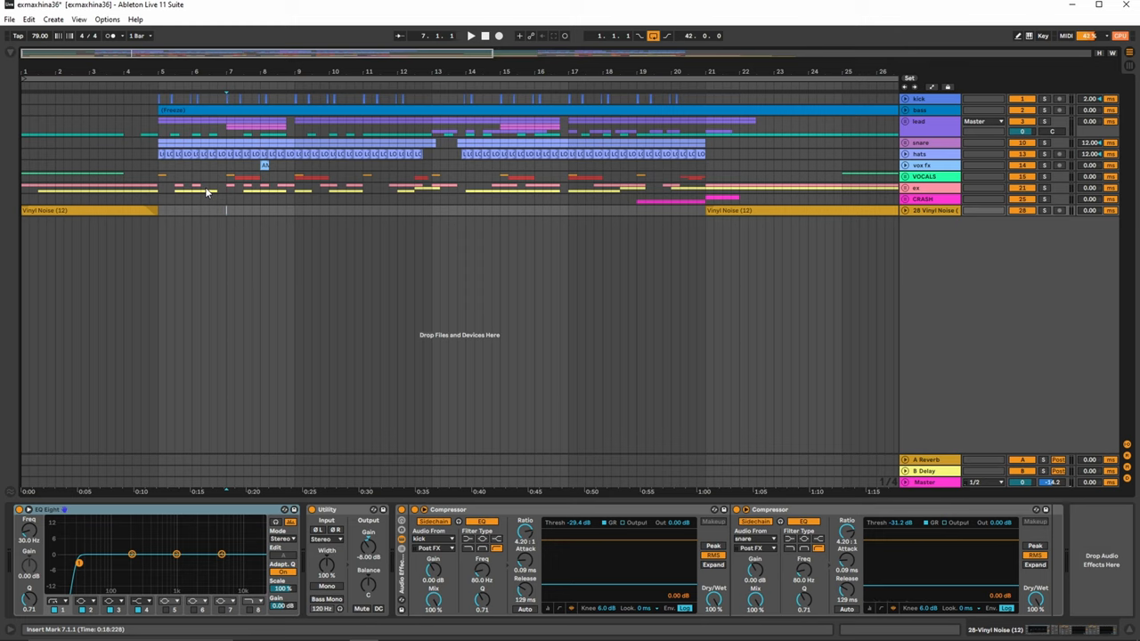
pyautogui.moveTo(273, 233)
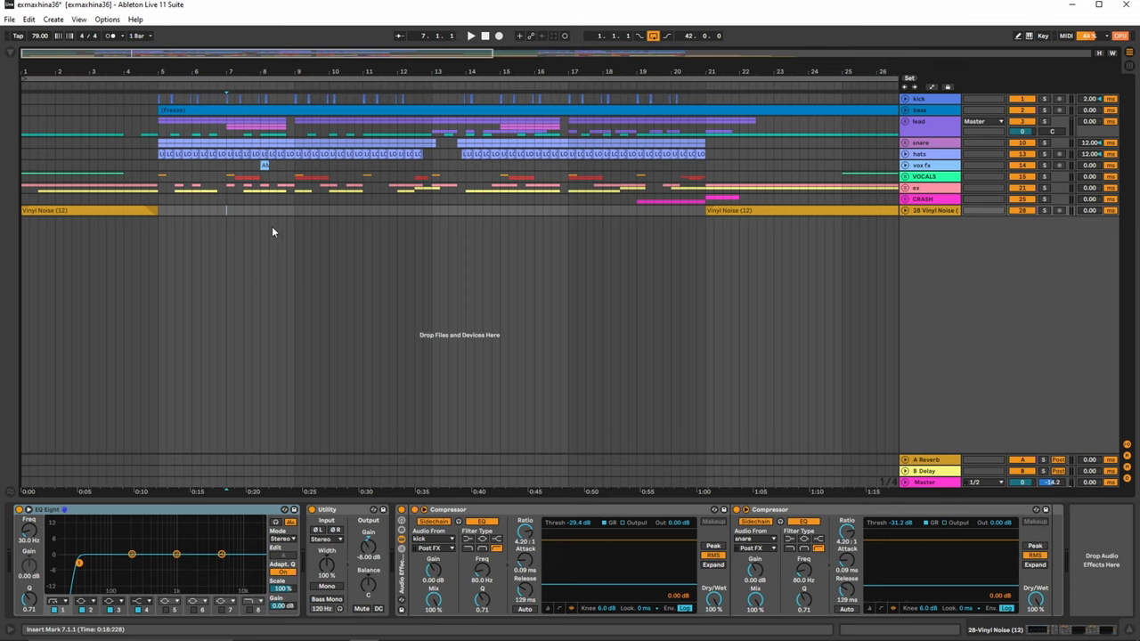
pyautogui.moveTo(284, 222)
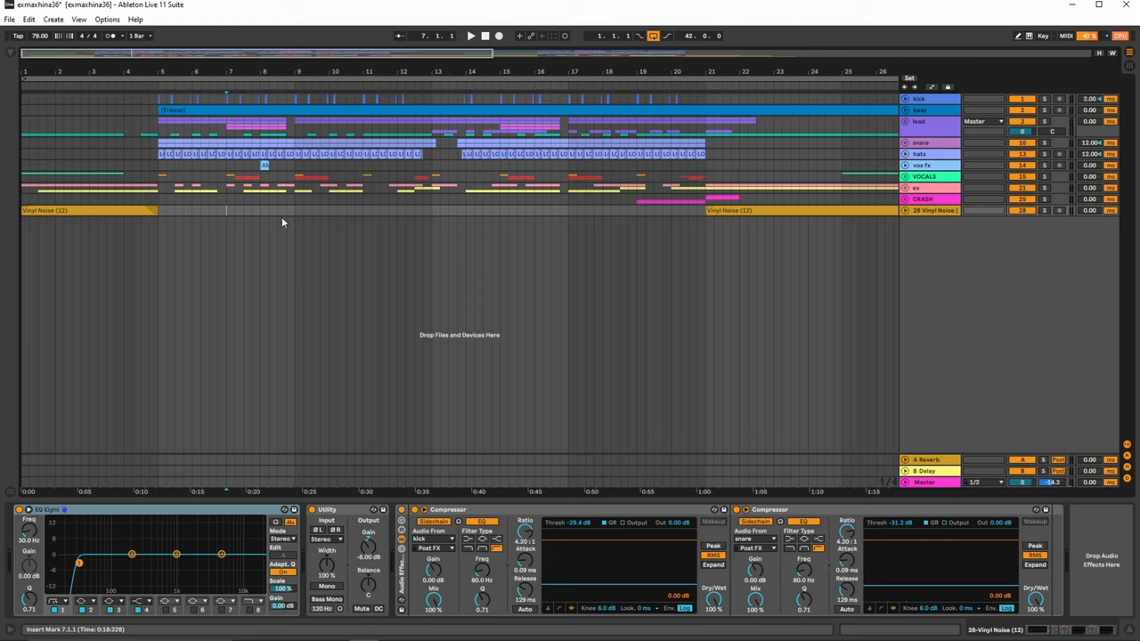
pyautogui.moveTo(277, 192)
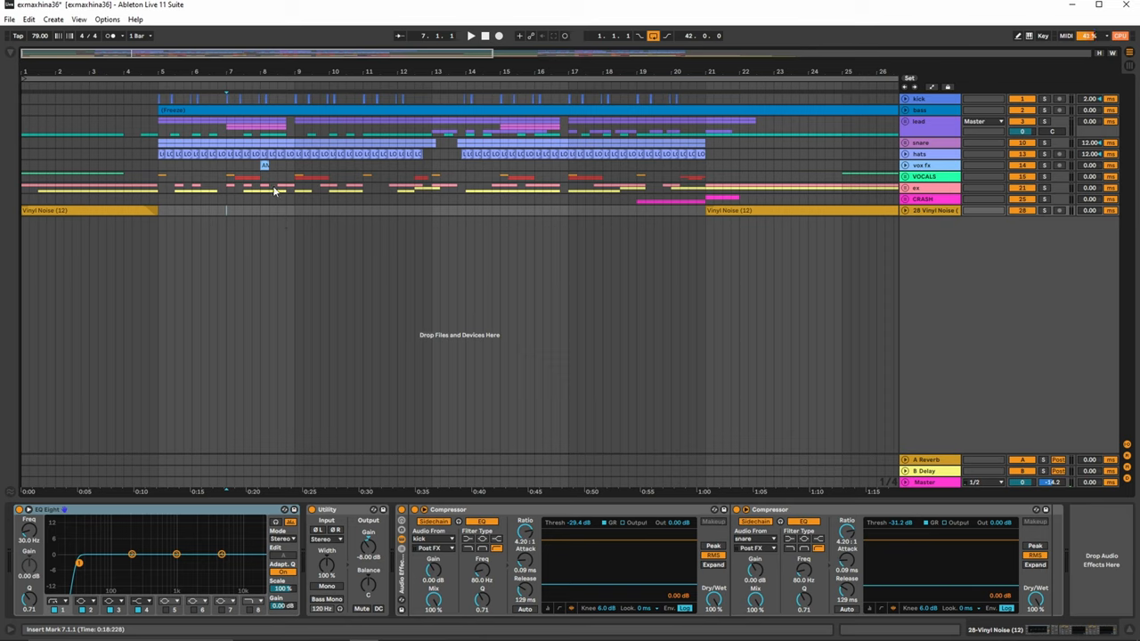
pyautogui.moveTo(164, 205)
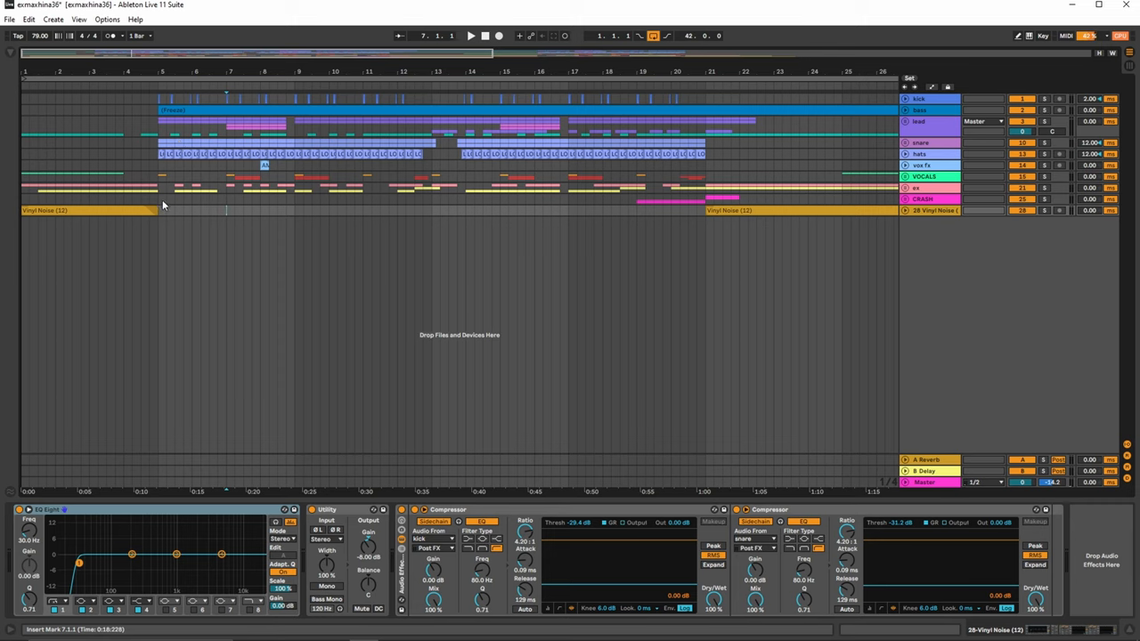
pyautogui.moveTo(871, 99)
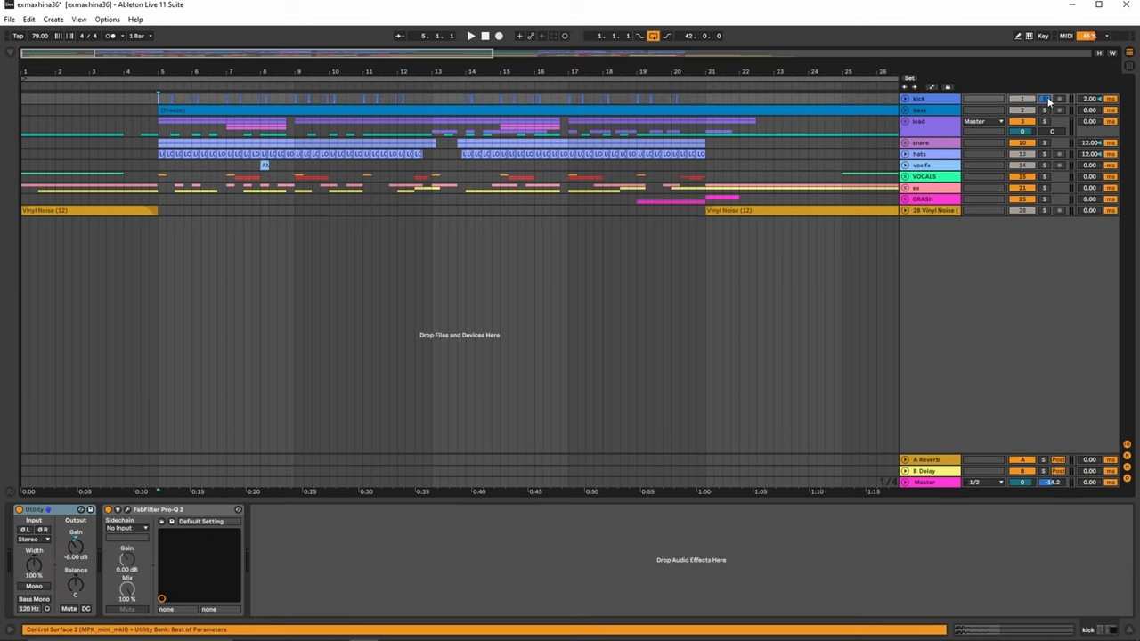
# Play the soloed kick with the bass, check the Master effects, then solo the lead.
pyautogui.click(471, 35)
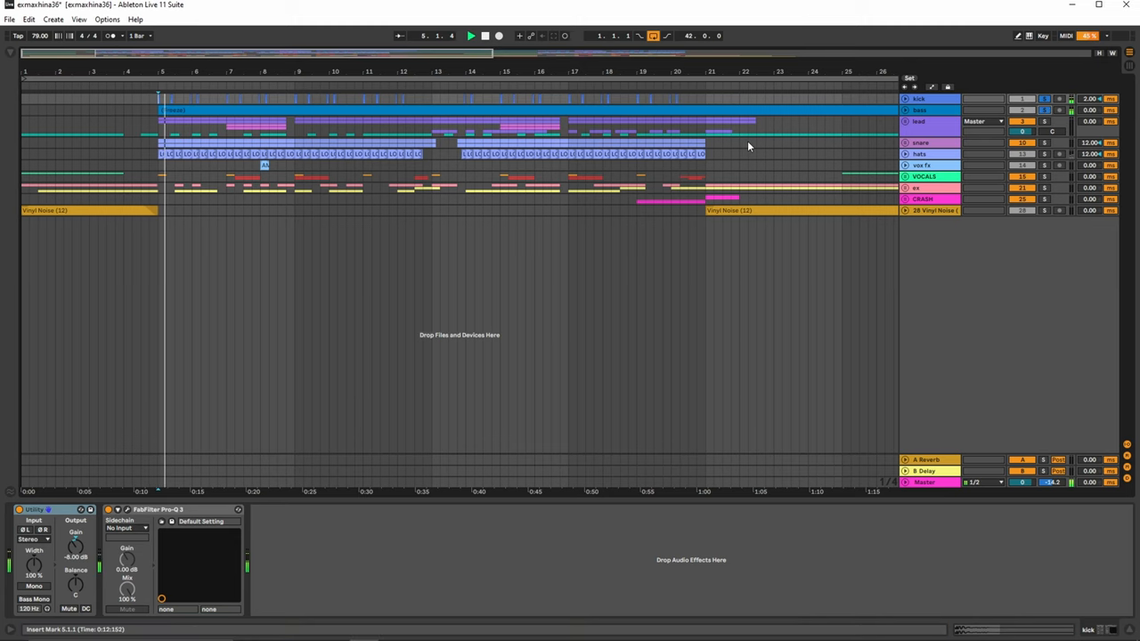
pyautogui.click(906, 109)
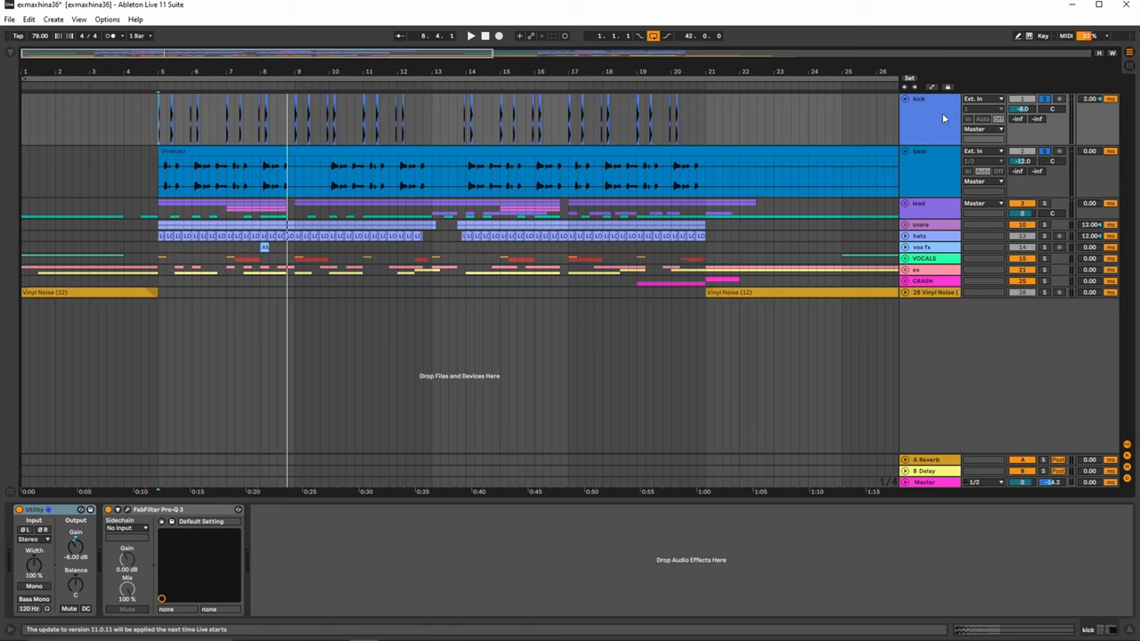
pyautogui.click(924, 482)
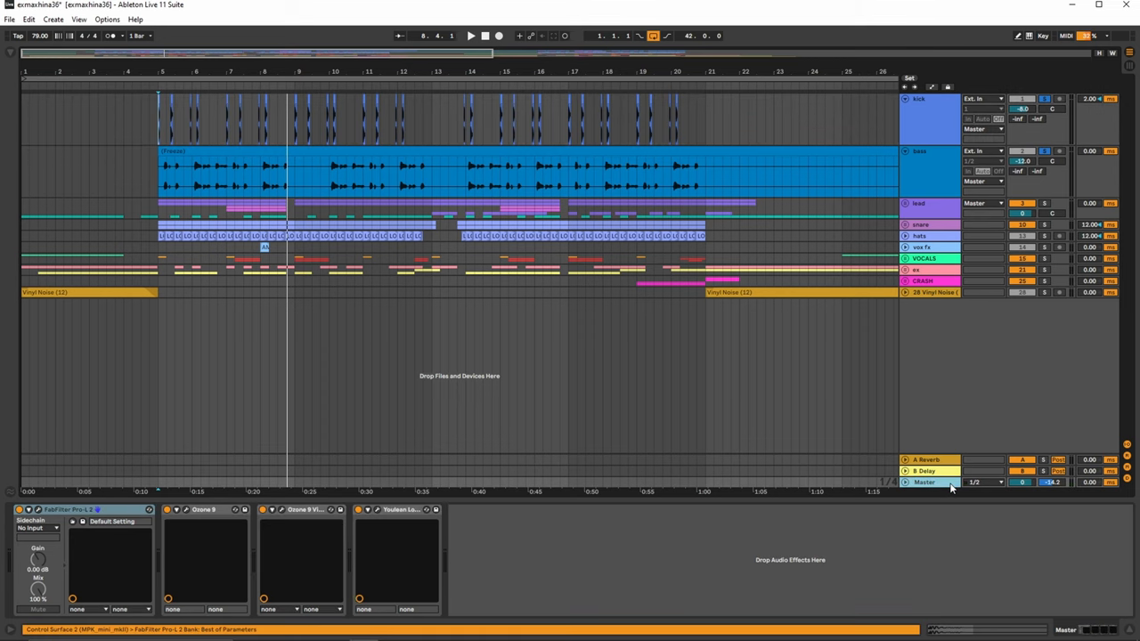
pyautogui.click(922, 98)
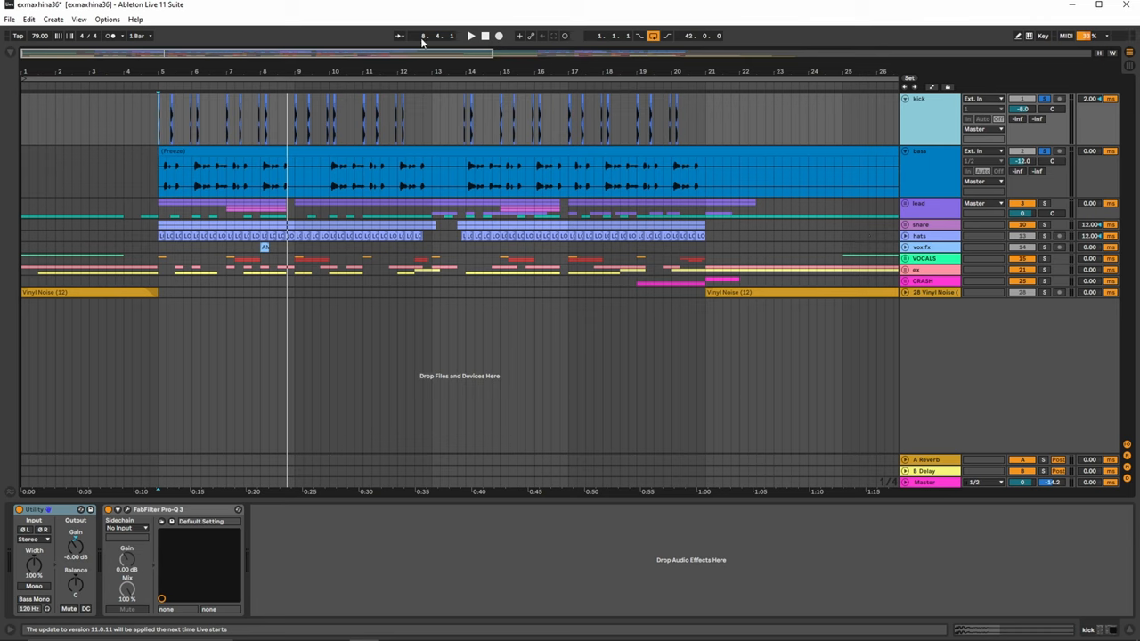
pyautogui.moveTo(908, 115)
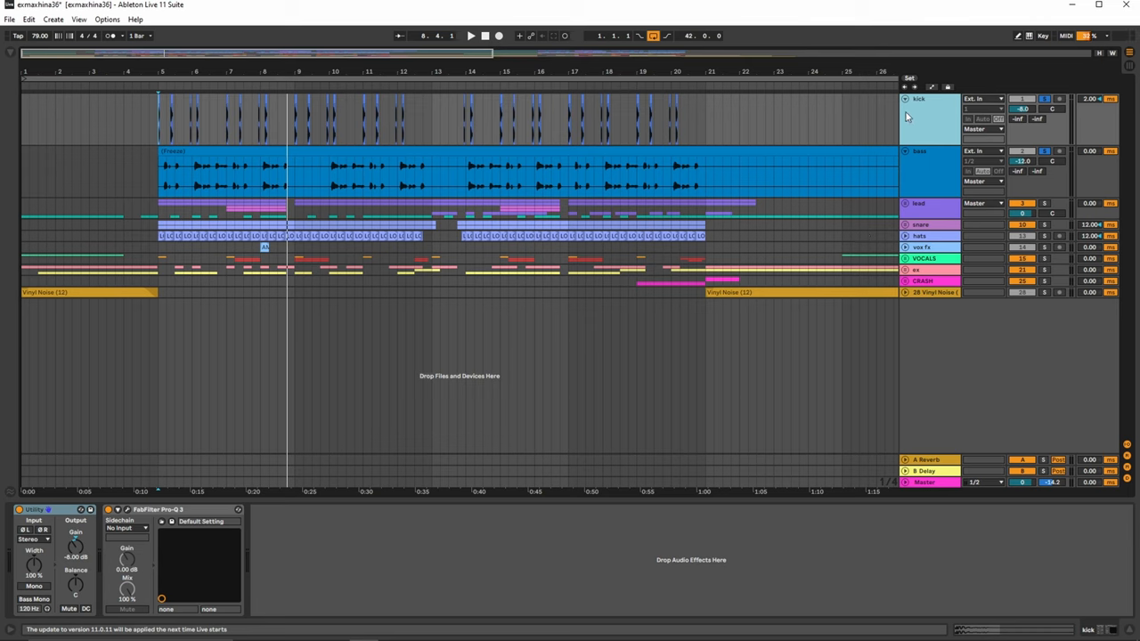
pyautogui.moveTo(365, 150)
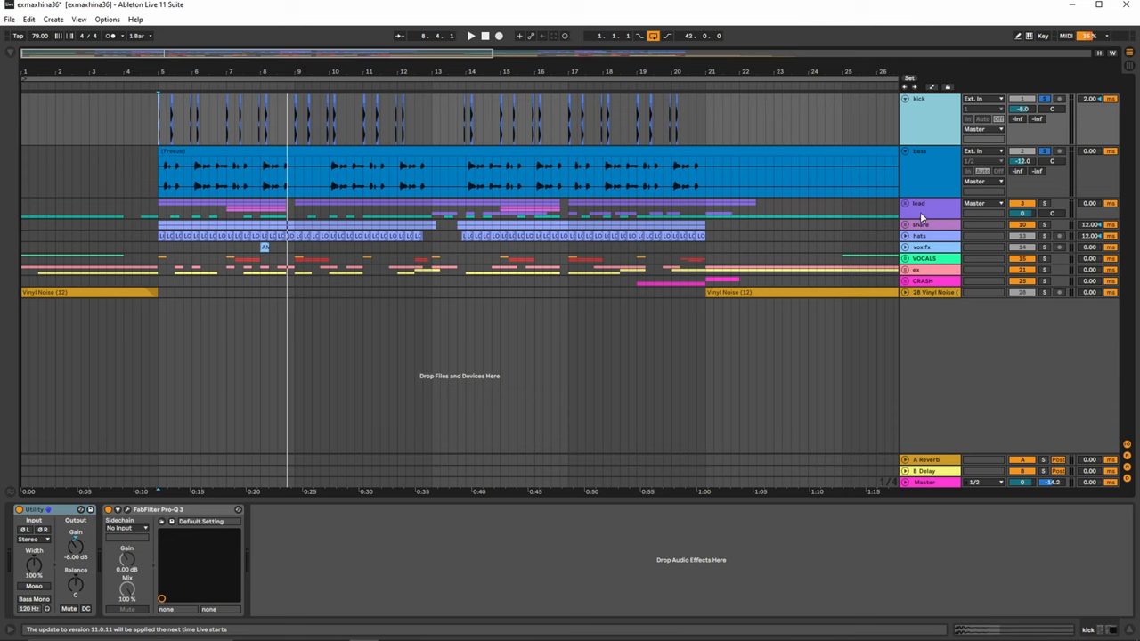
pyautogui.click(922, 150)
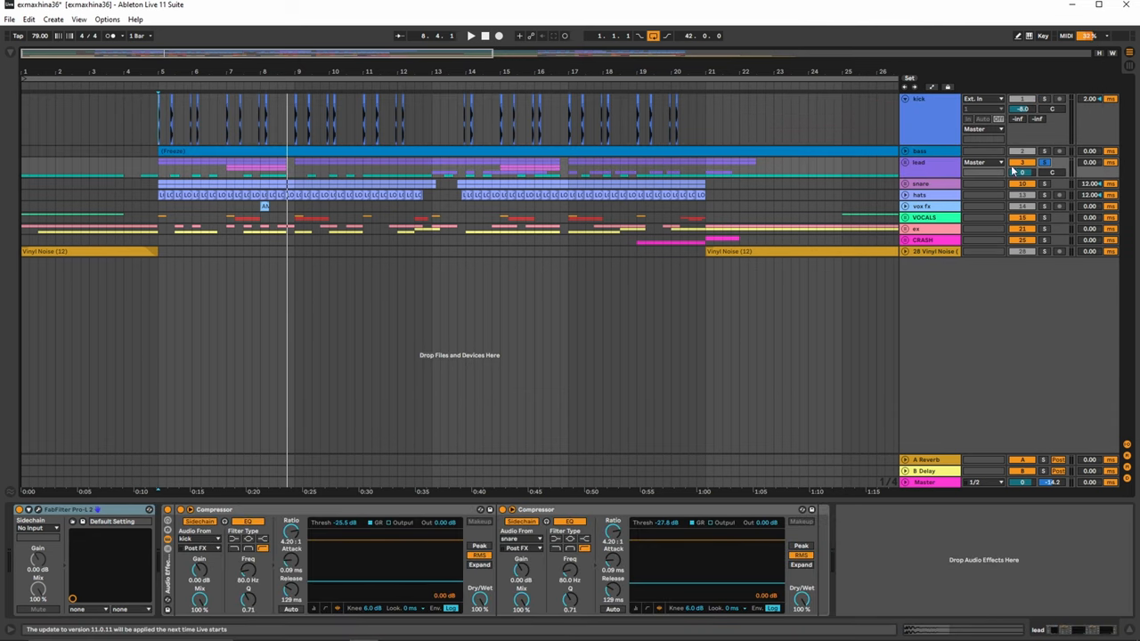
# Fold the bass track and view the lead's kick- and snare-sidechained Compressors.
pyautogui.click(920, 121)
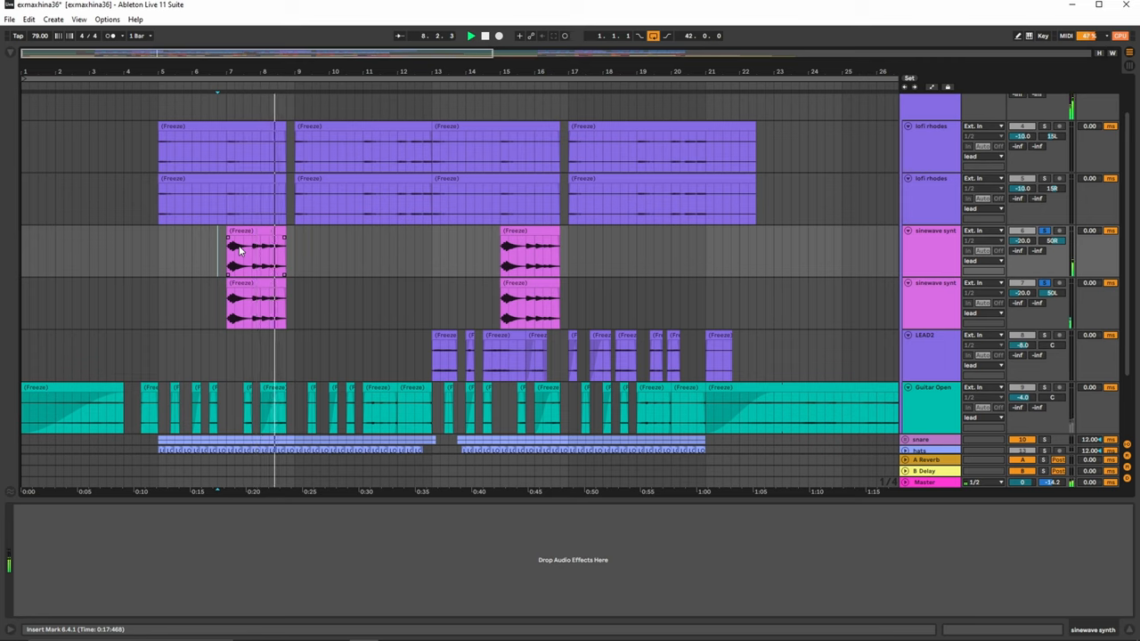
# Play from the sinewave synth phrase, scrolling through lofi rhodes, LEAD2 and Guitar Open.
pyautogui.click(470, 35)
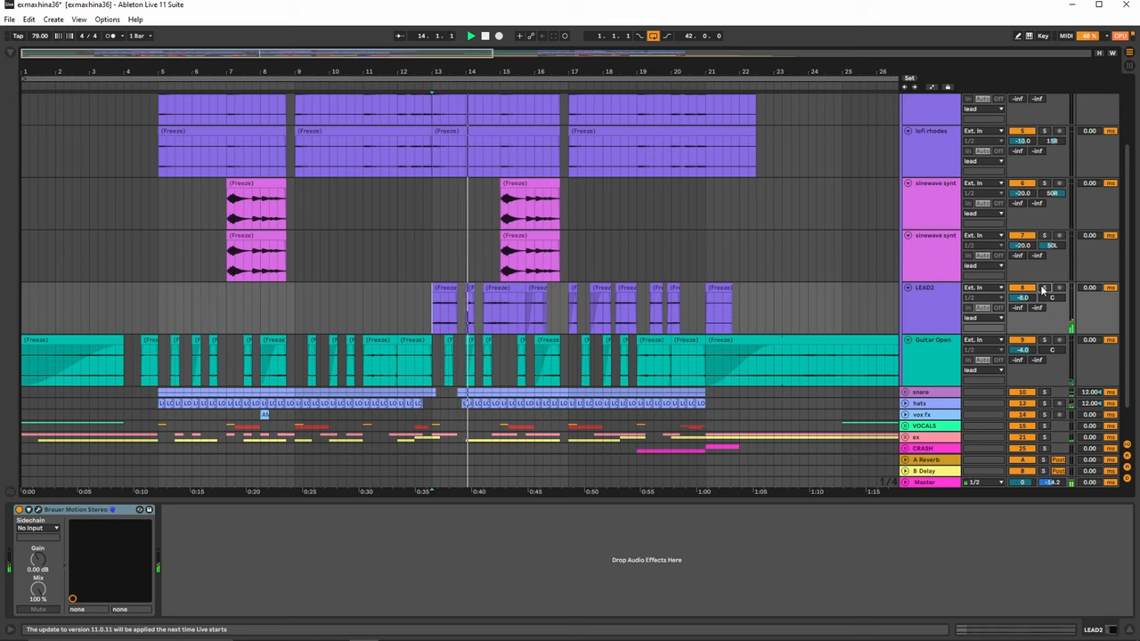
pyautogui.scroll(-3)
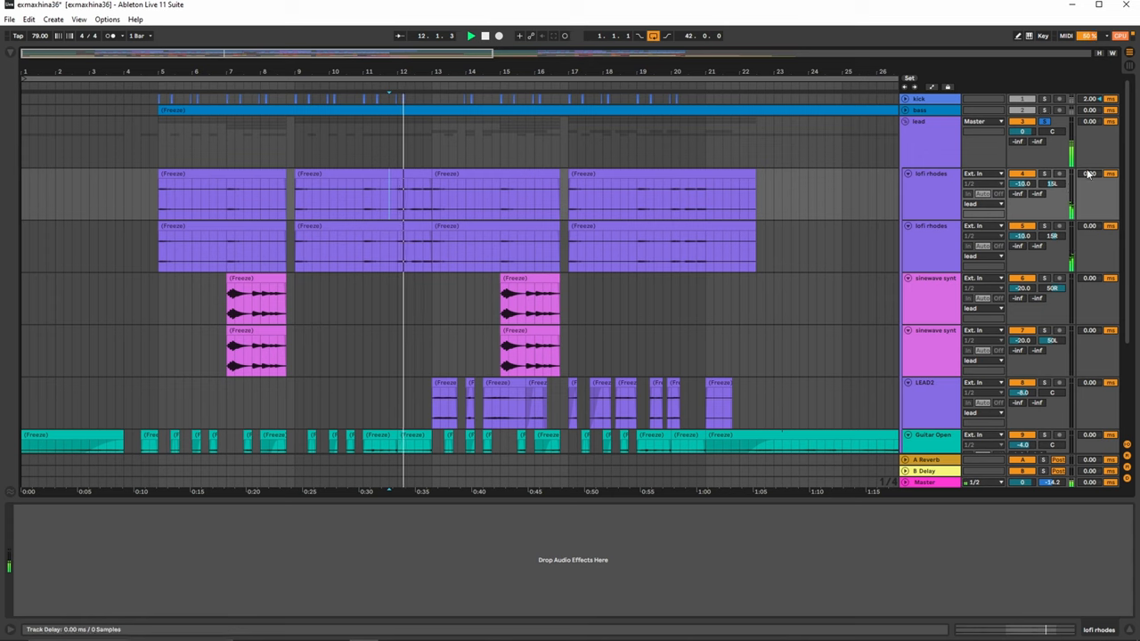
pyautogui.scroll(-3)
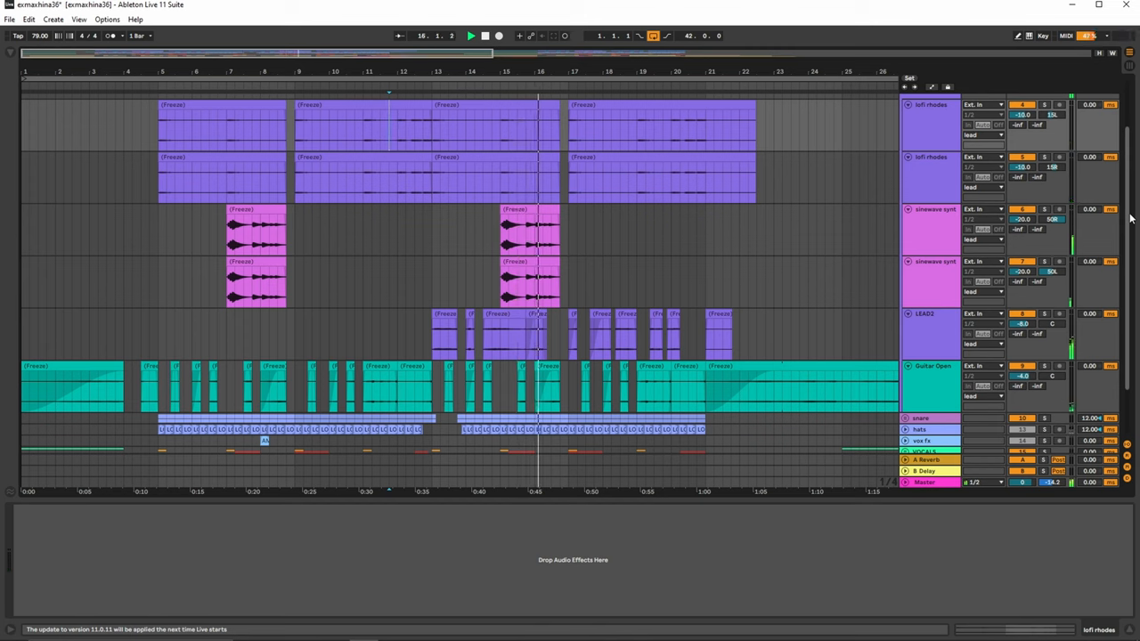
pyautogui.click(470, 36)
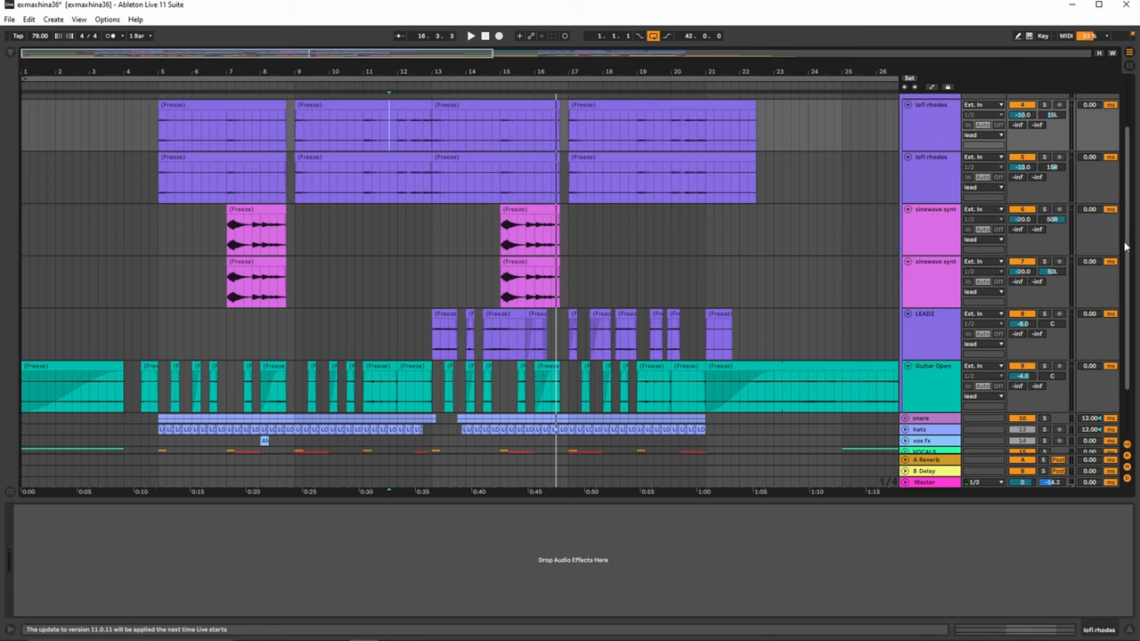
pyautogui.scroll(-3)
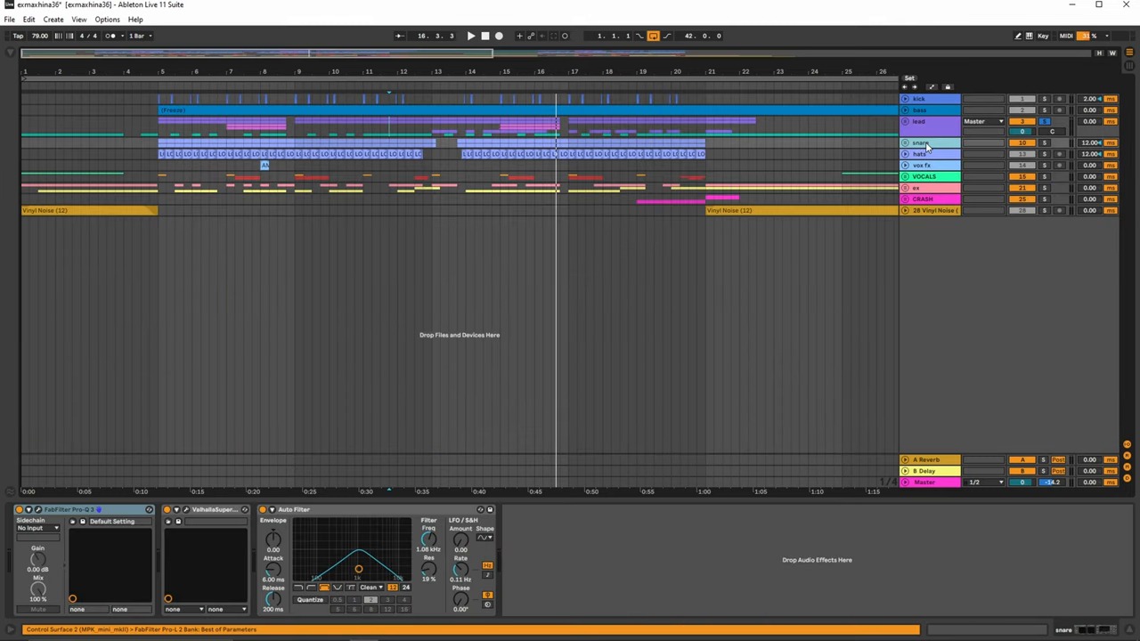
# Unfold the snare group and show its ValhallaSupermassive Mix automation envelope.
pyautogui.click(906, 143)
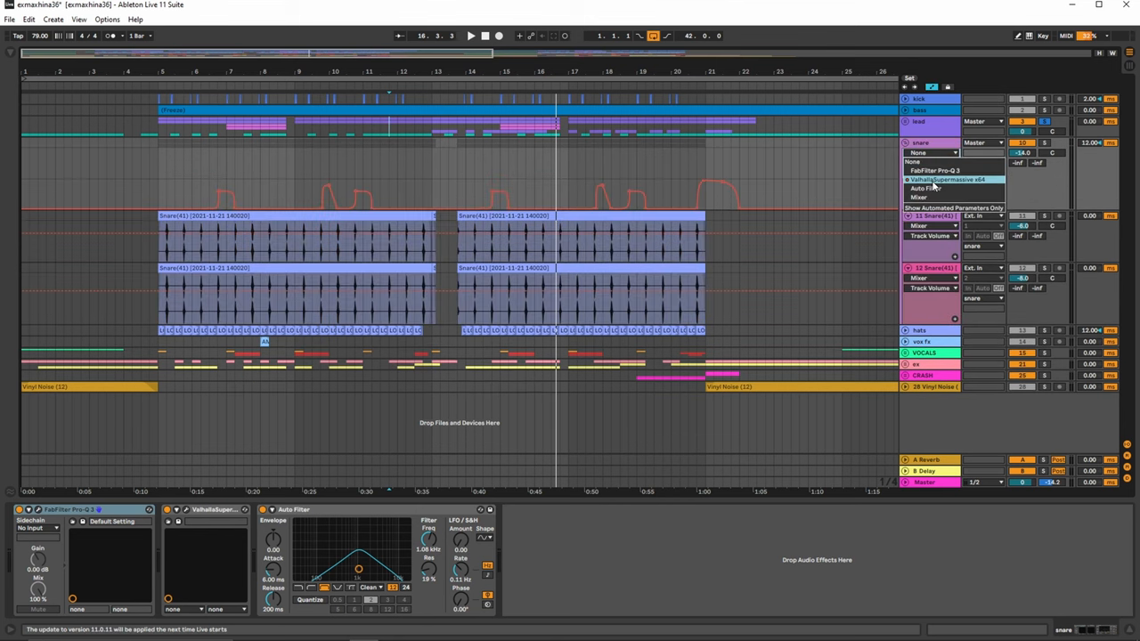
pyautogui.click(949, 179)
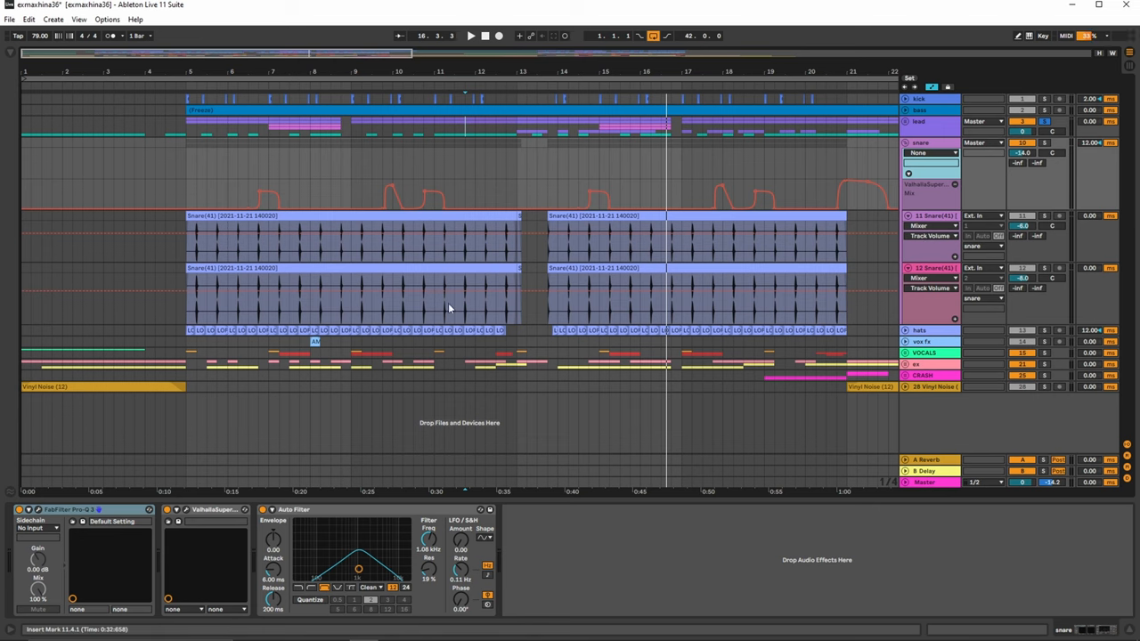
pyautogui.moveTo(806, 286)
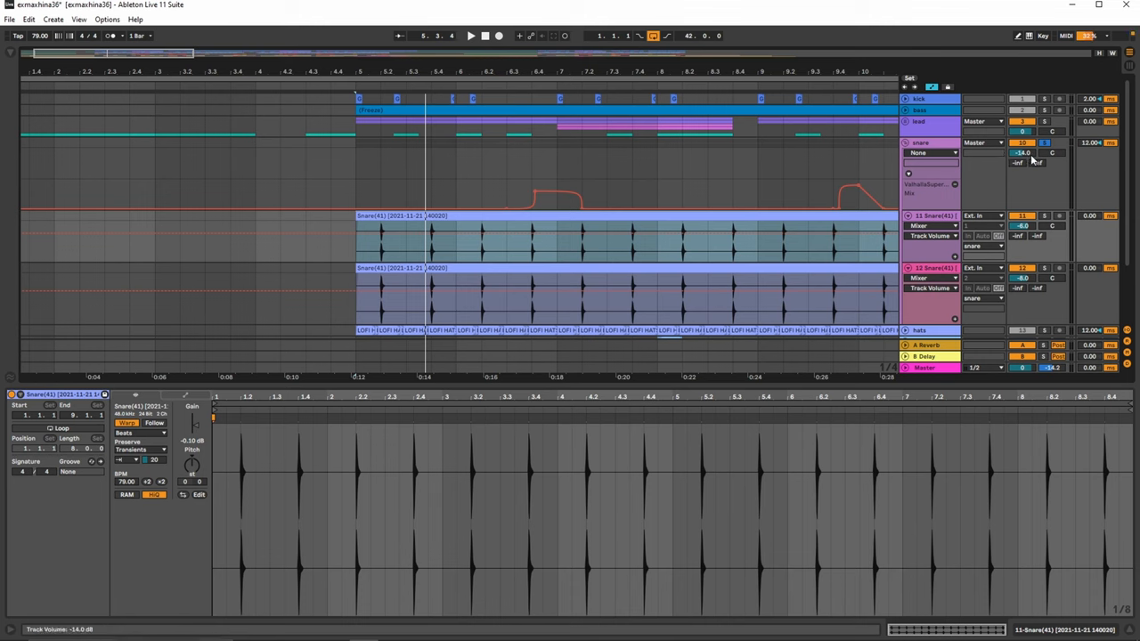
# Start the arrangement playing and unfold VOCALS to reveal vocal1 and vocal2.
pyautogui.click(470, 36)
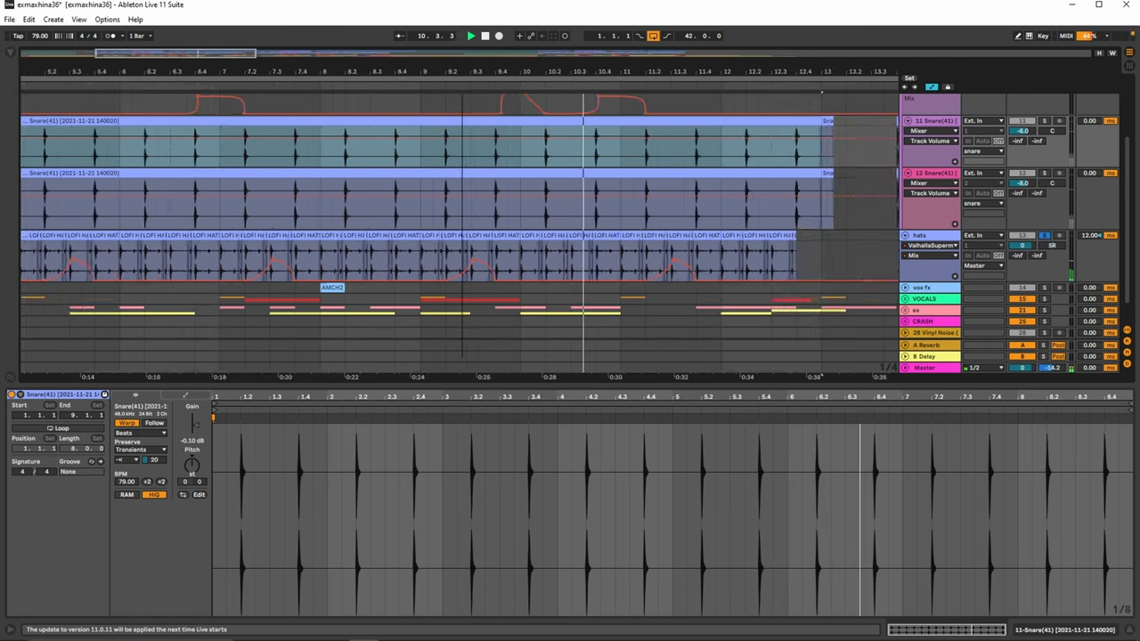
pyautogui.click(933, 255)
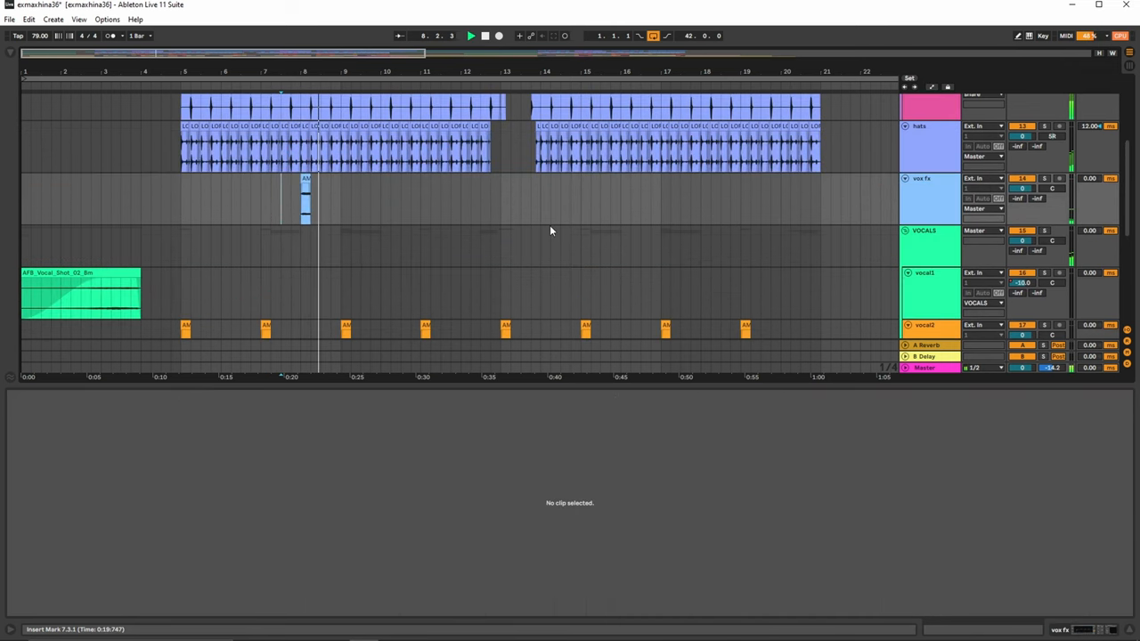
# Unfold the vocal3 group to reveal its two red FPV3 kit tracks.
pyautogui.click(304, 200)
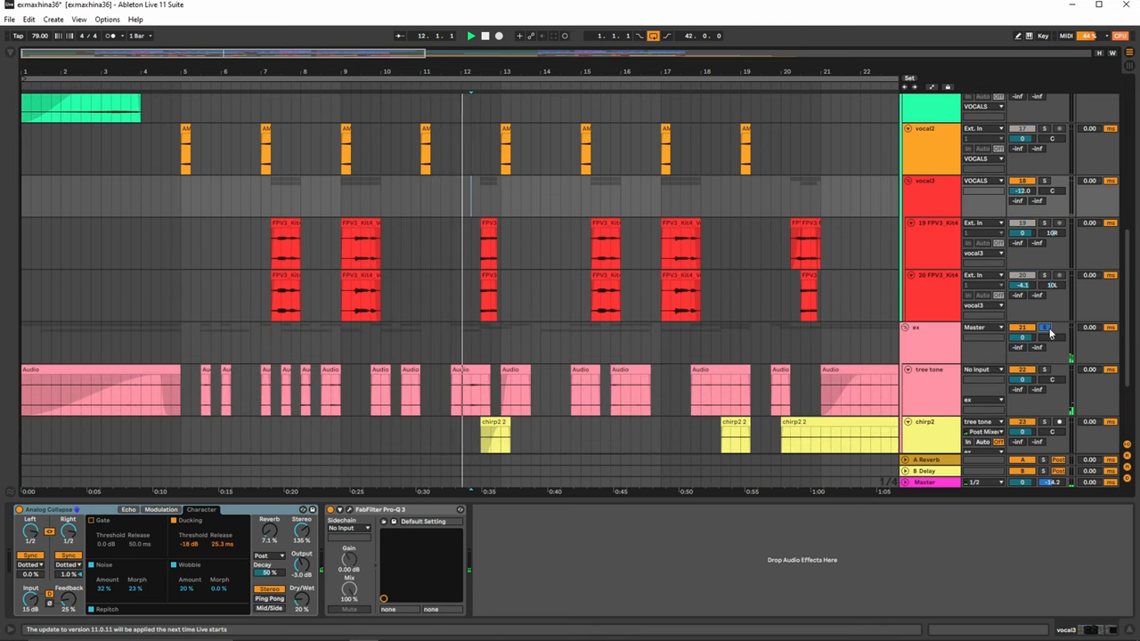
# Scroll down the arrangement toward the tree tone track.
pyautogui.scroll(-3)
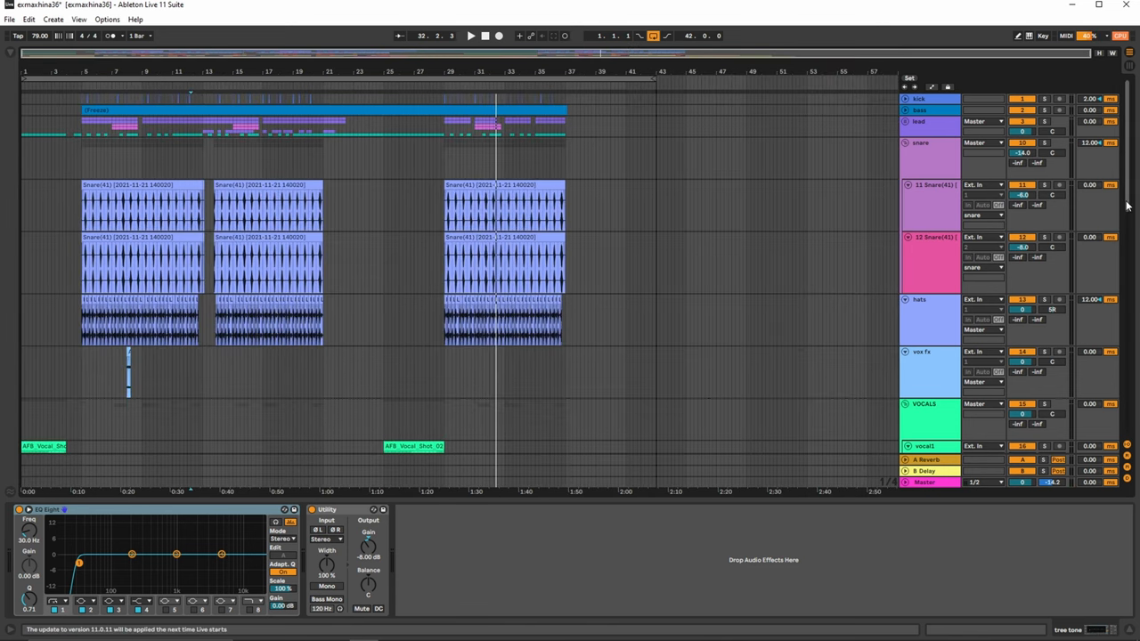
# Scroll to the bottom, select the last Vinyl Noise clip and play from it.
pyautogui.scroll(-3)
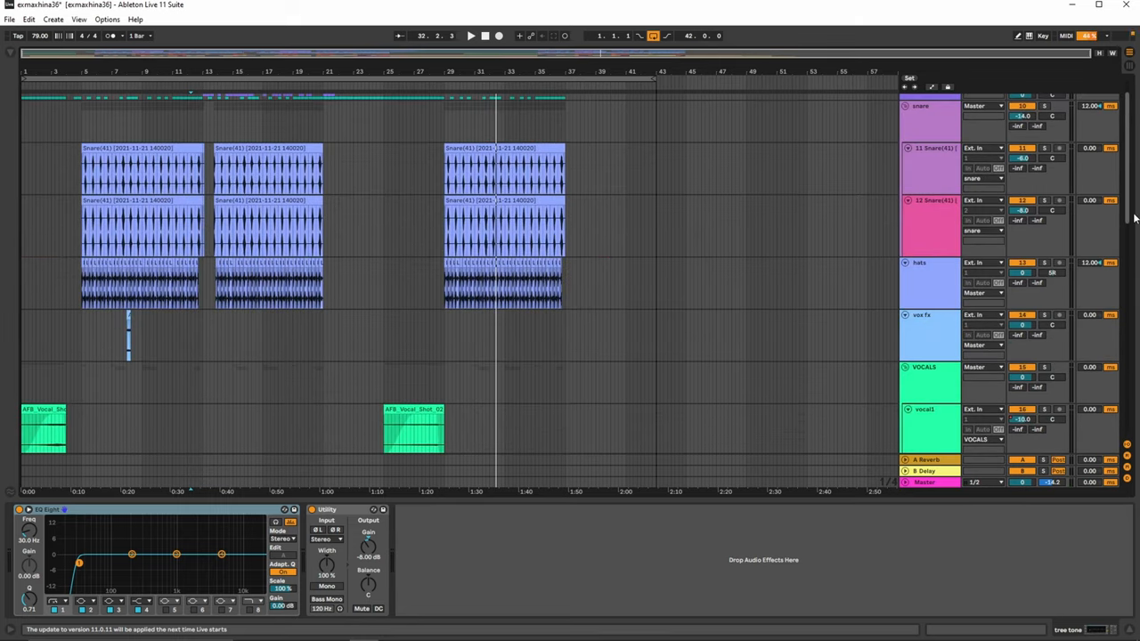
pyautogui.scroll(3)
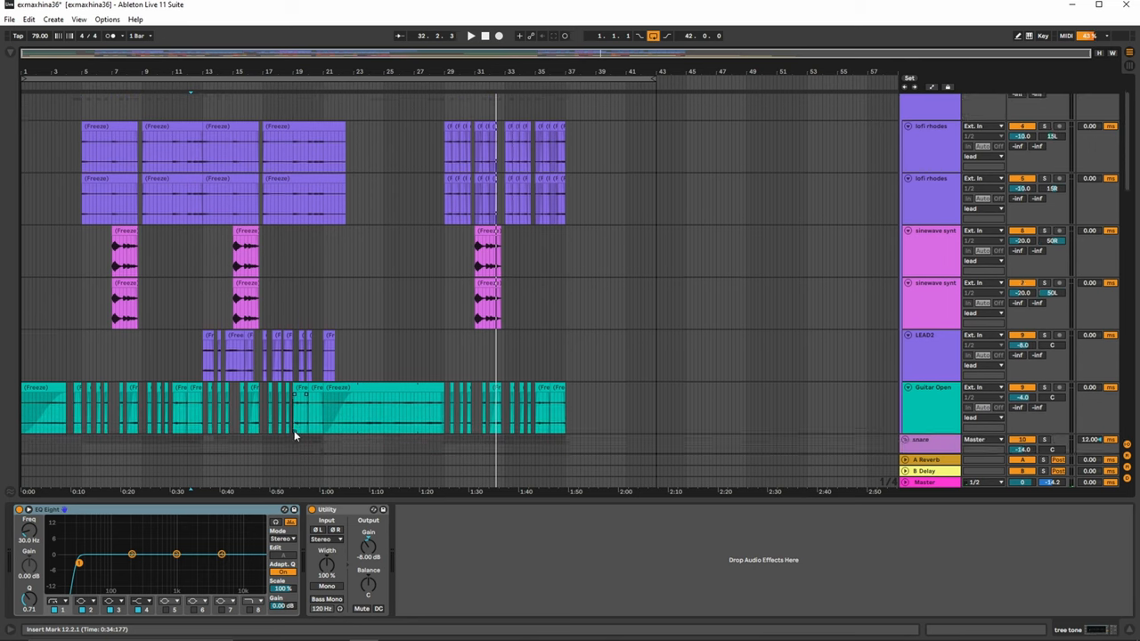
pyautogui.scroll(-3)
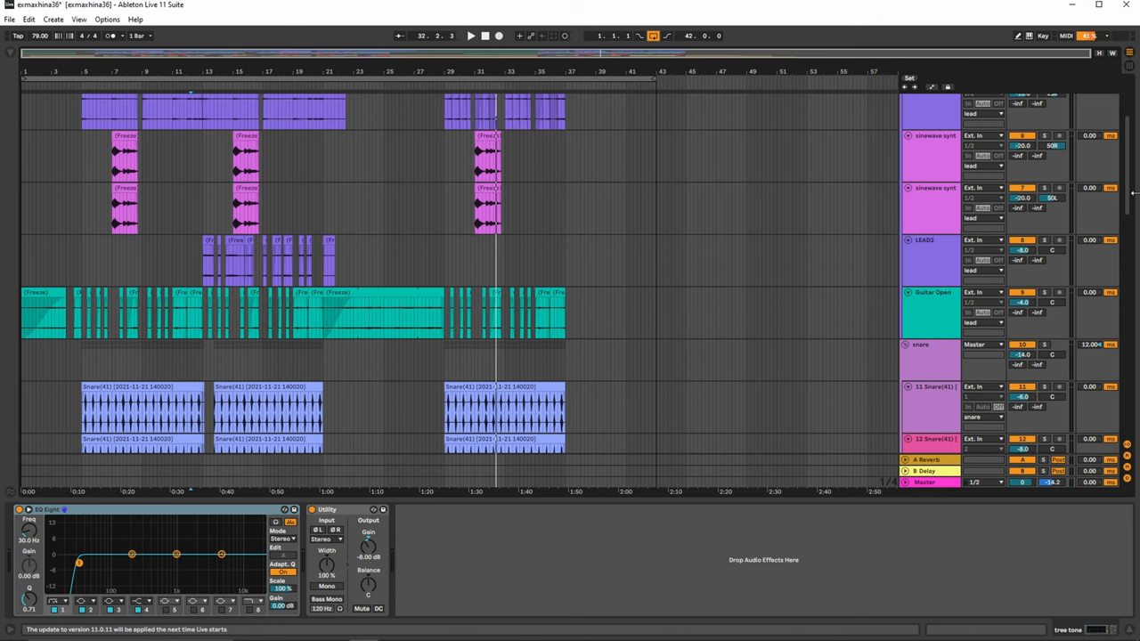
pyautogui.scroll(-3)
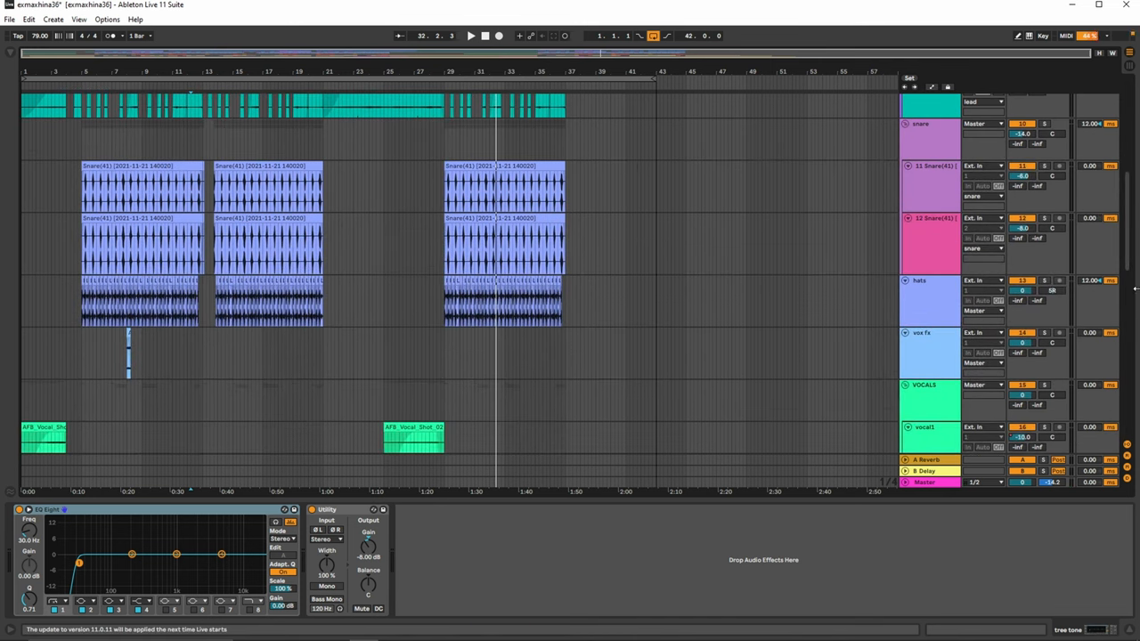
pyautogui.scroll(-3)
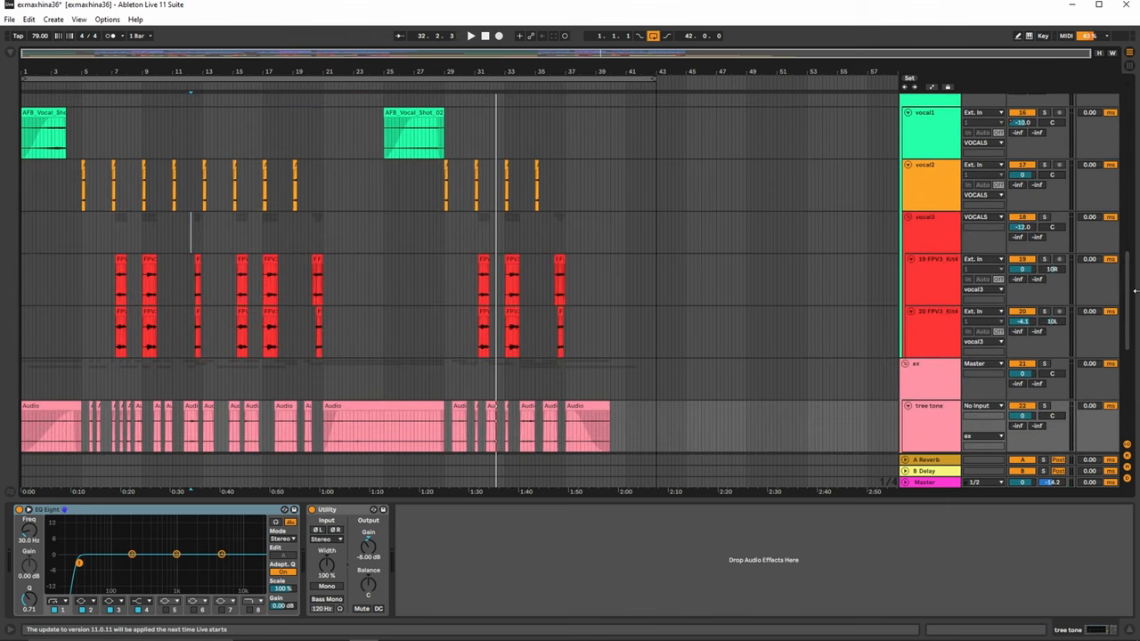
pyautogui.scroll(-3)
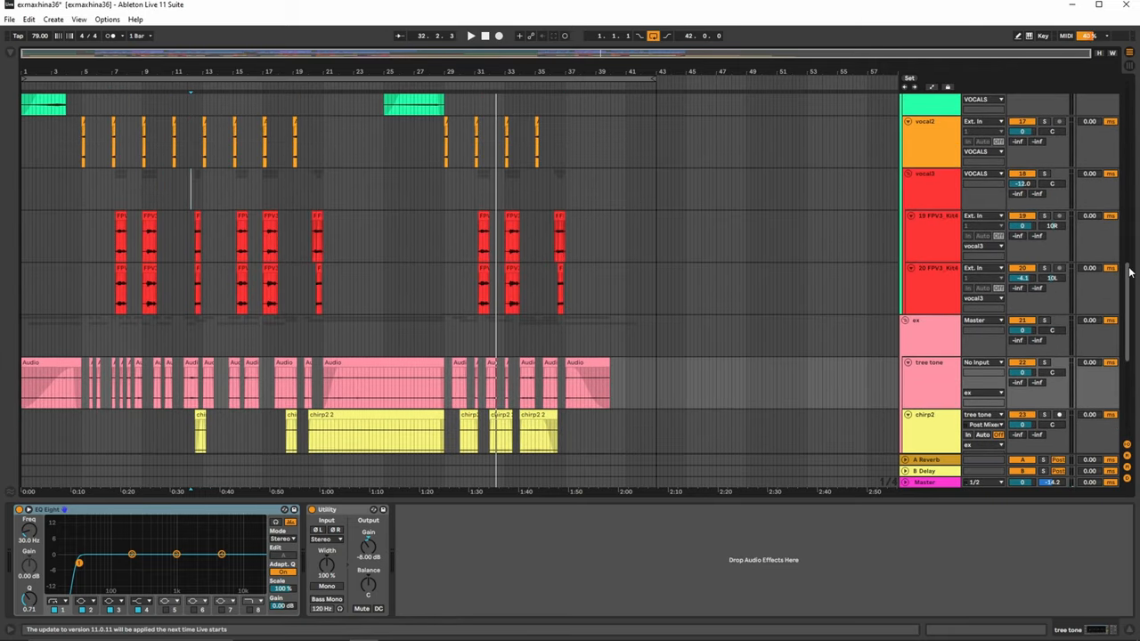
pyautogui.scroll(-3)
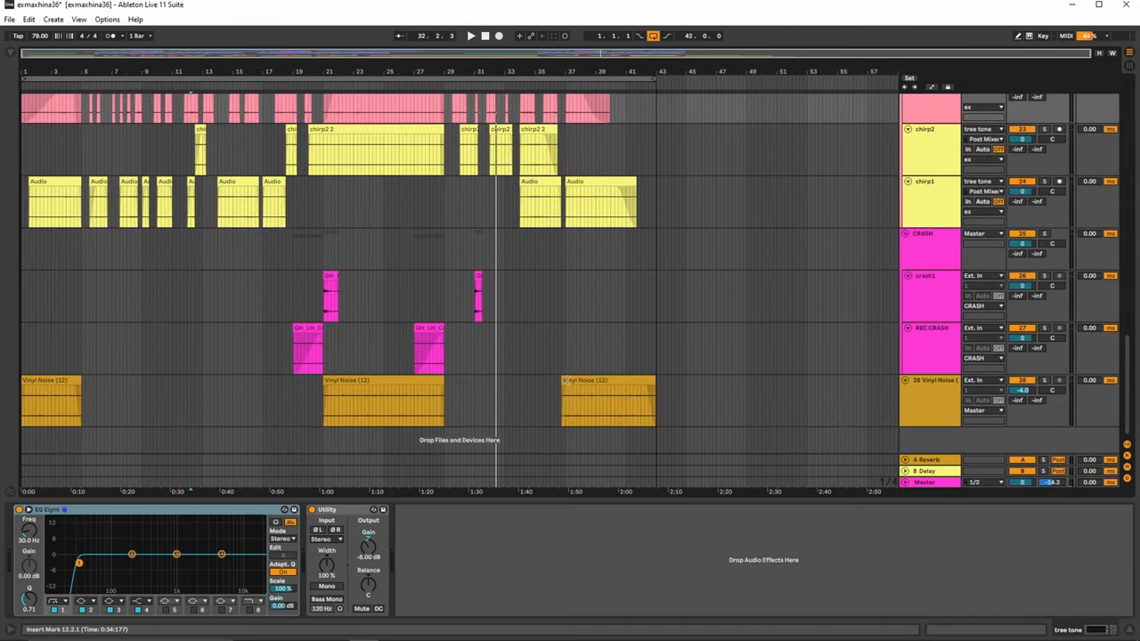
pyautogui.click(606, 400)
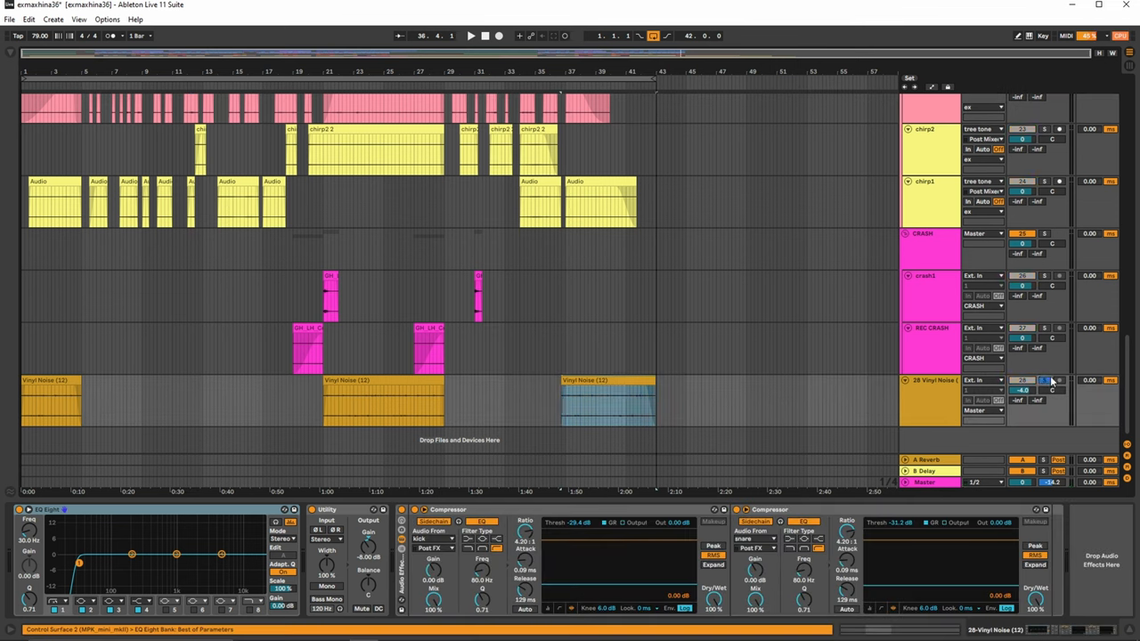
pyautogui.click(470, 36)
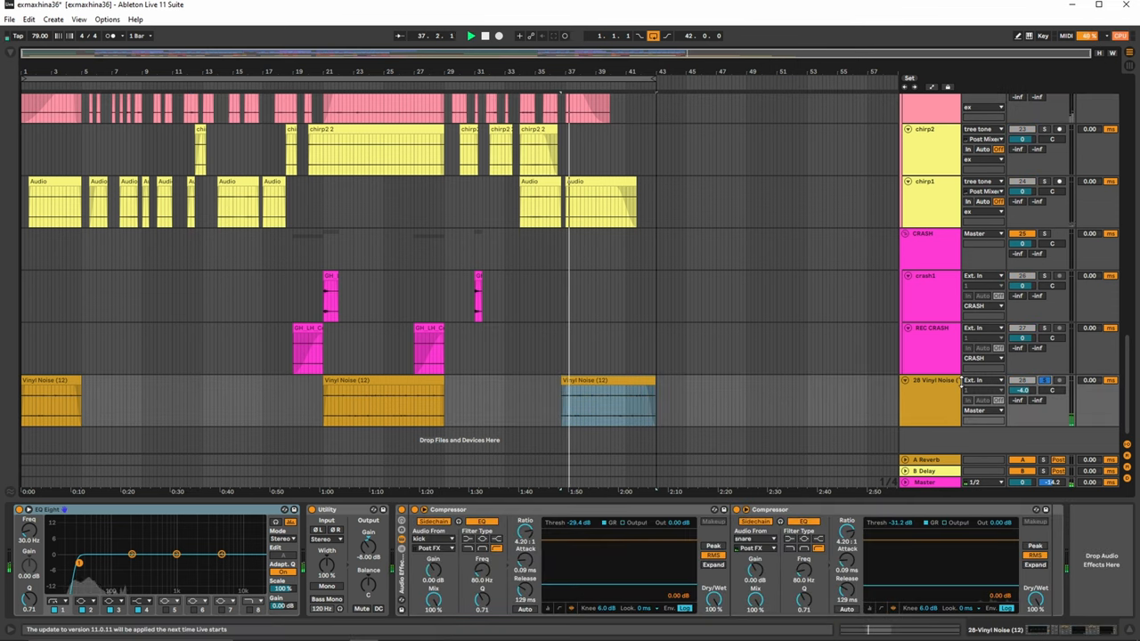